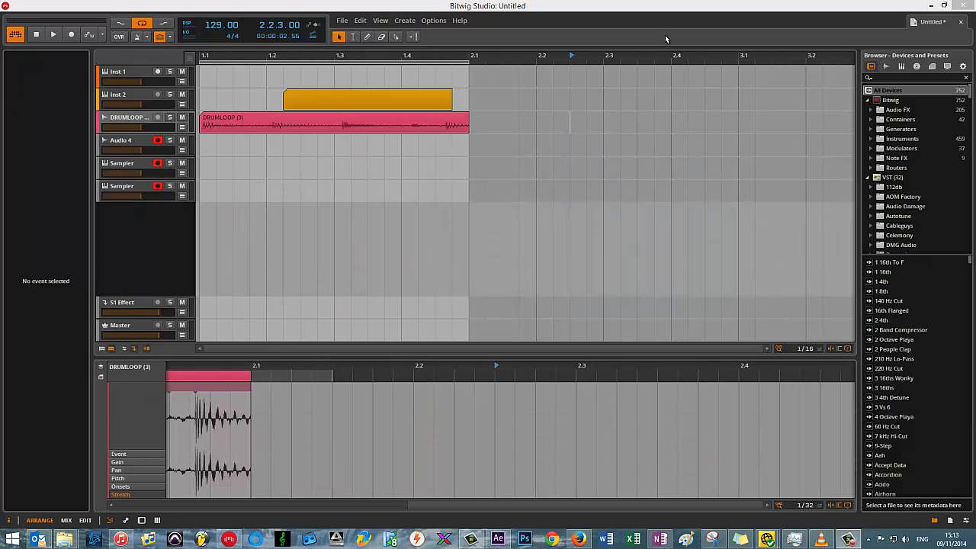
mouse_move(373, 46)
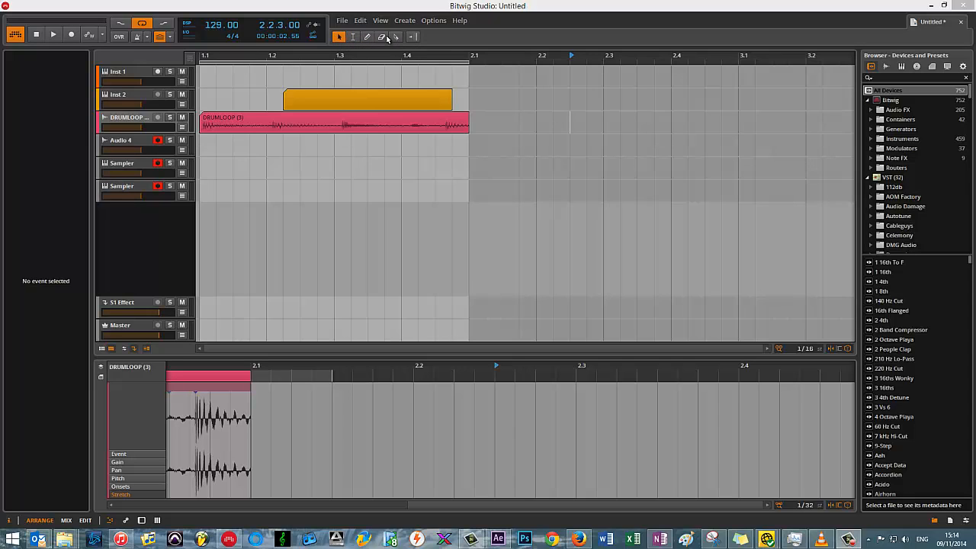
mouse_move(381, 37)
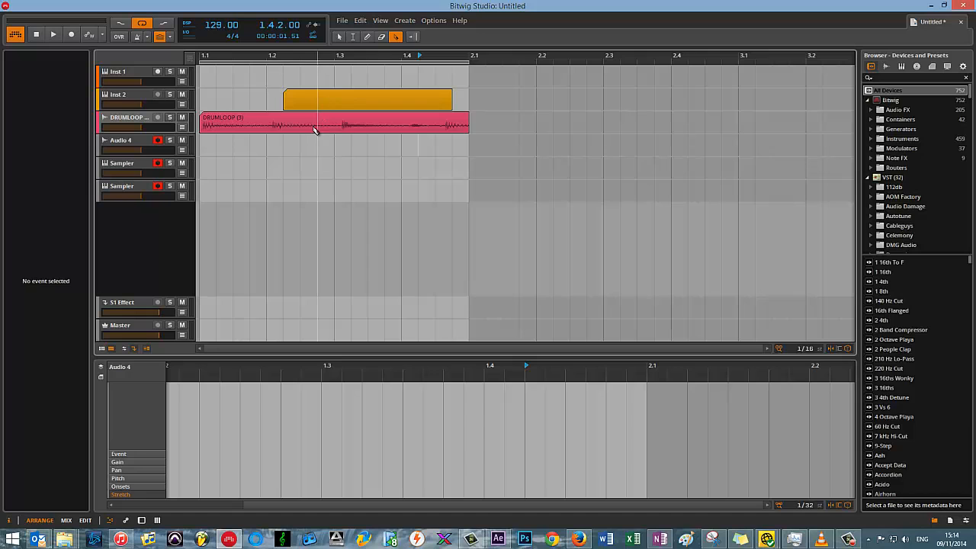
Select the whole DRUMLOOP clip to show its waveform and 143.11 tempo stretch settings
click(312, 124)
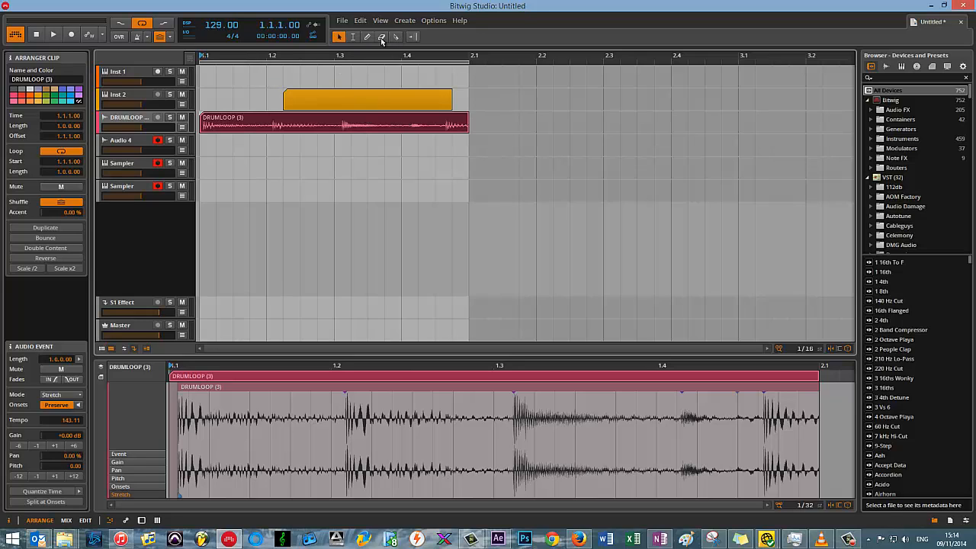
mouse_move(396, 37)
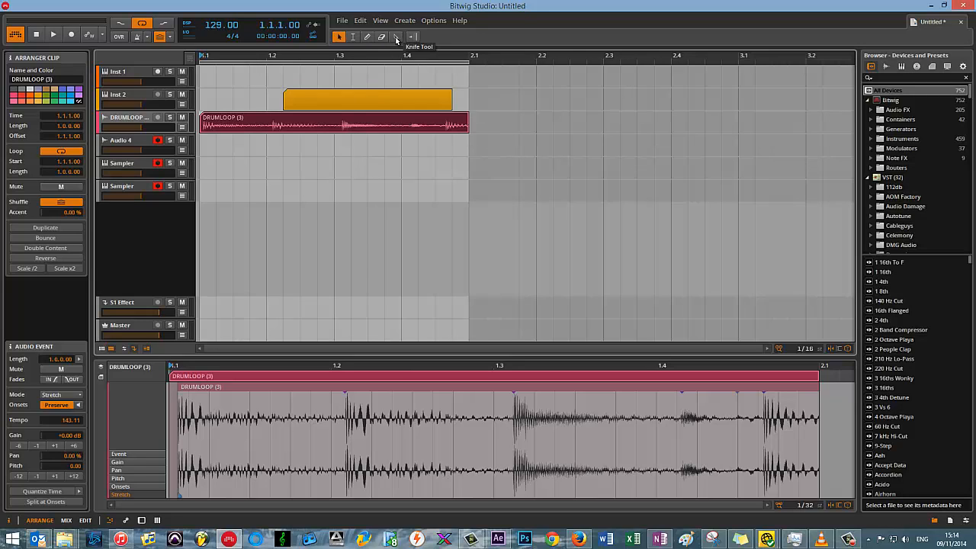
mouse_move(381, 36)
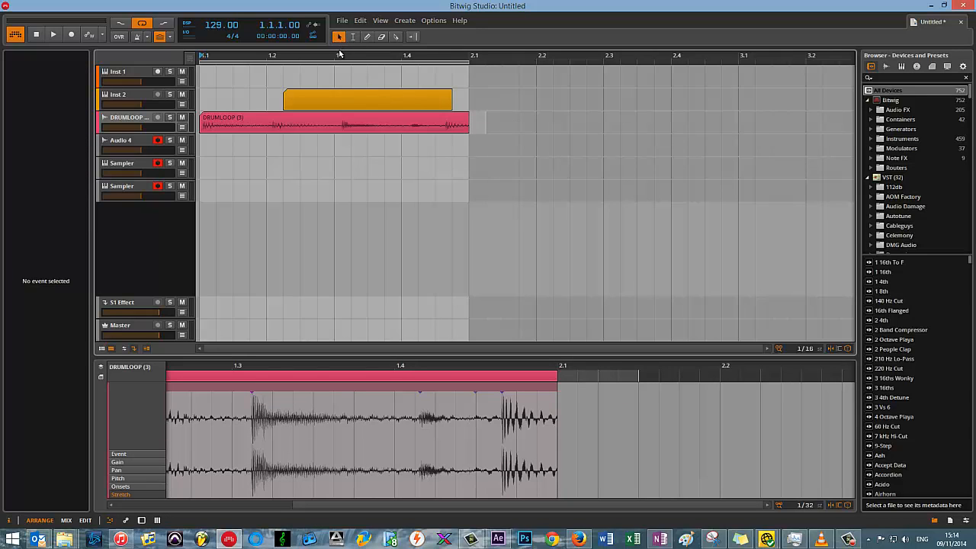
mouse_move(340, 54)
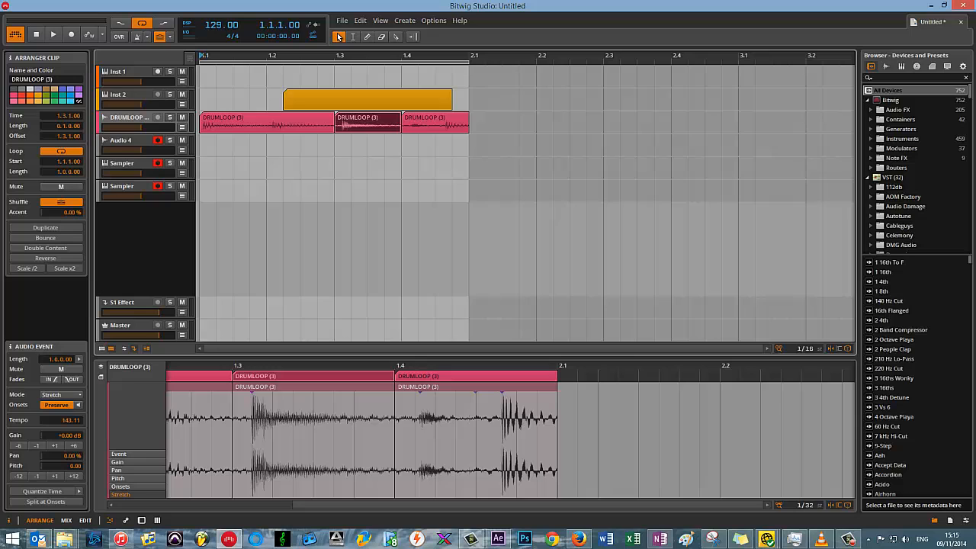
mouse_move(340, 37)
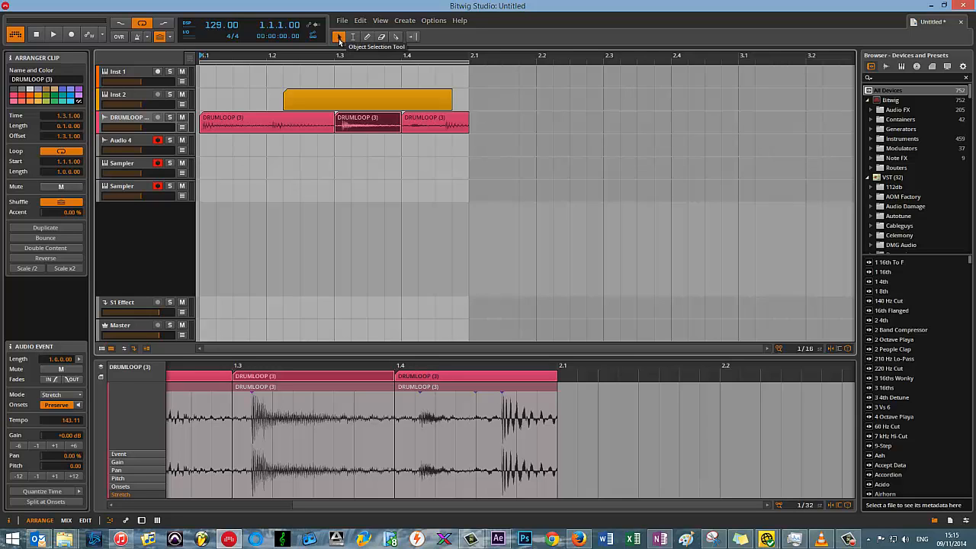